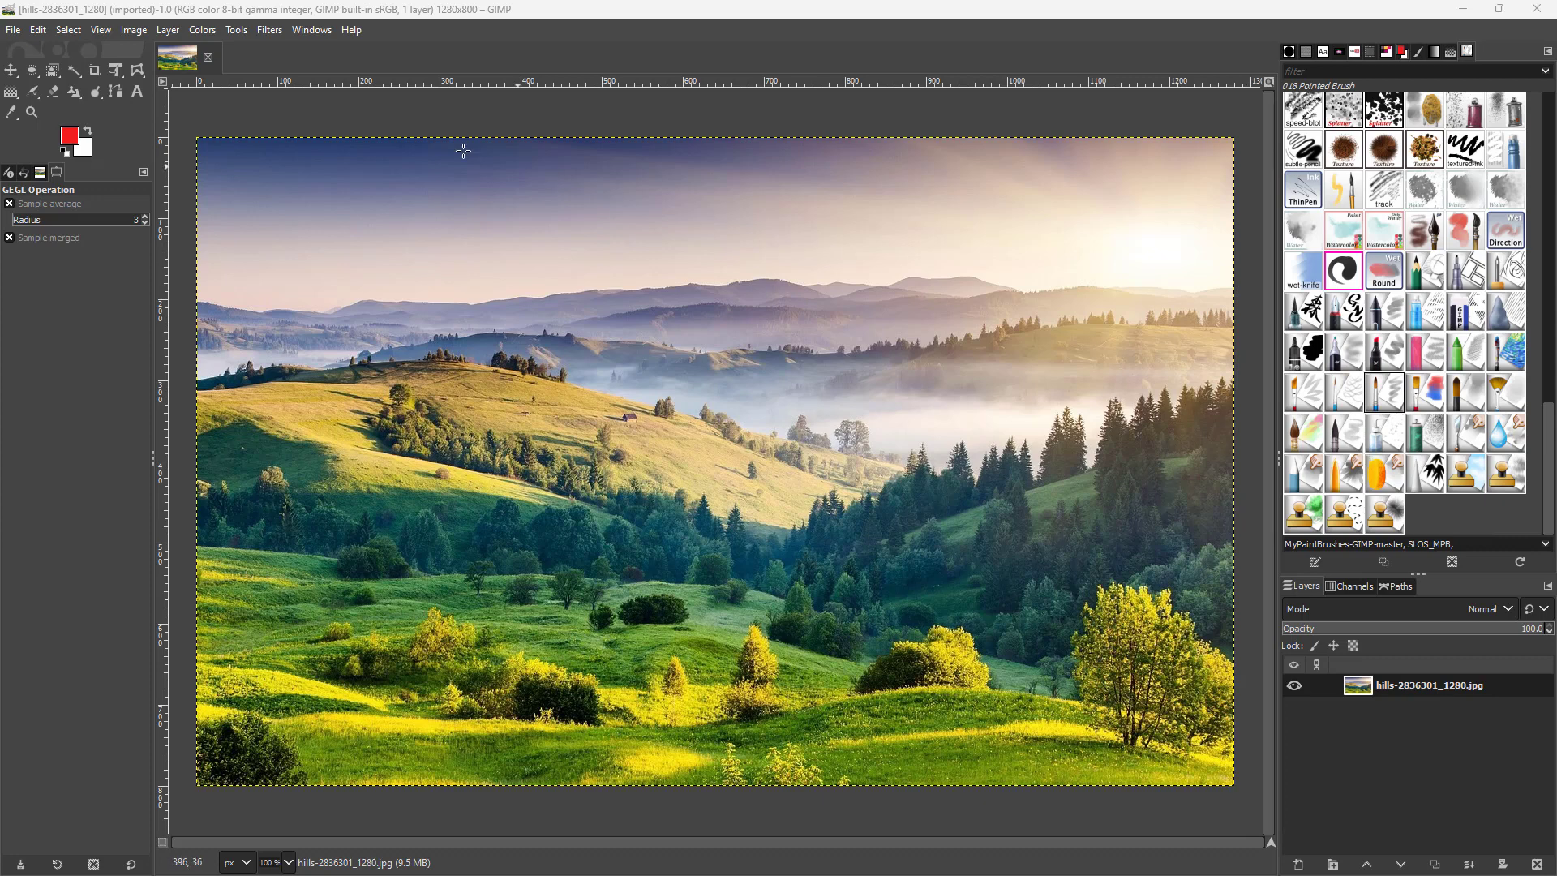
{"action": "mouse_move", "coordinate": [340, 122]}
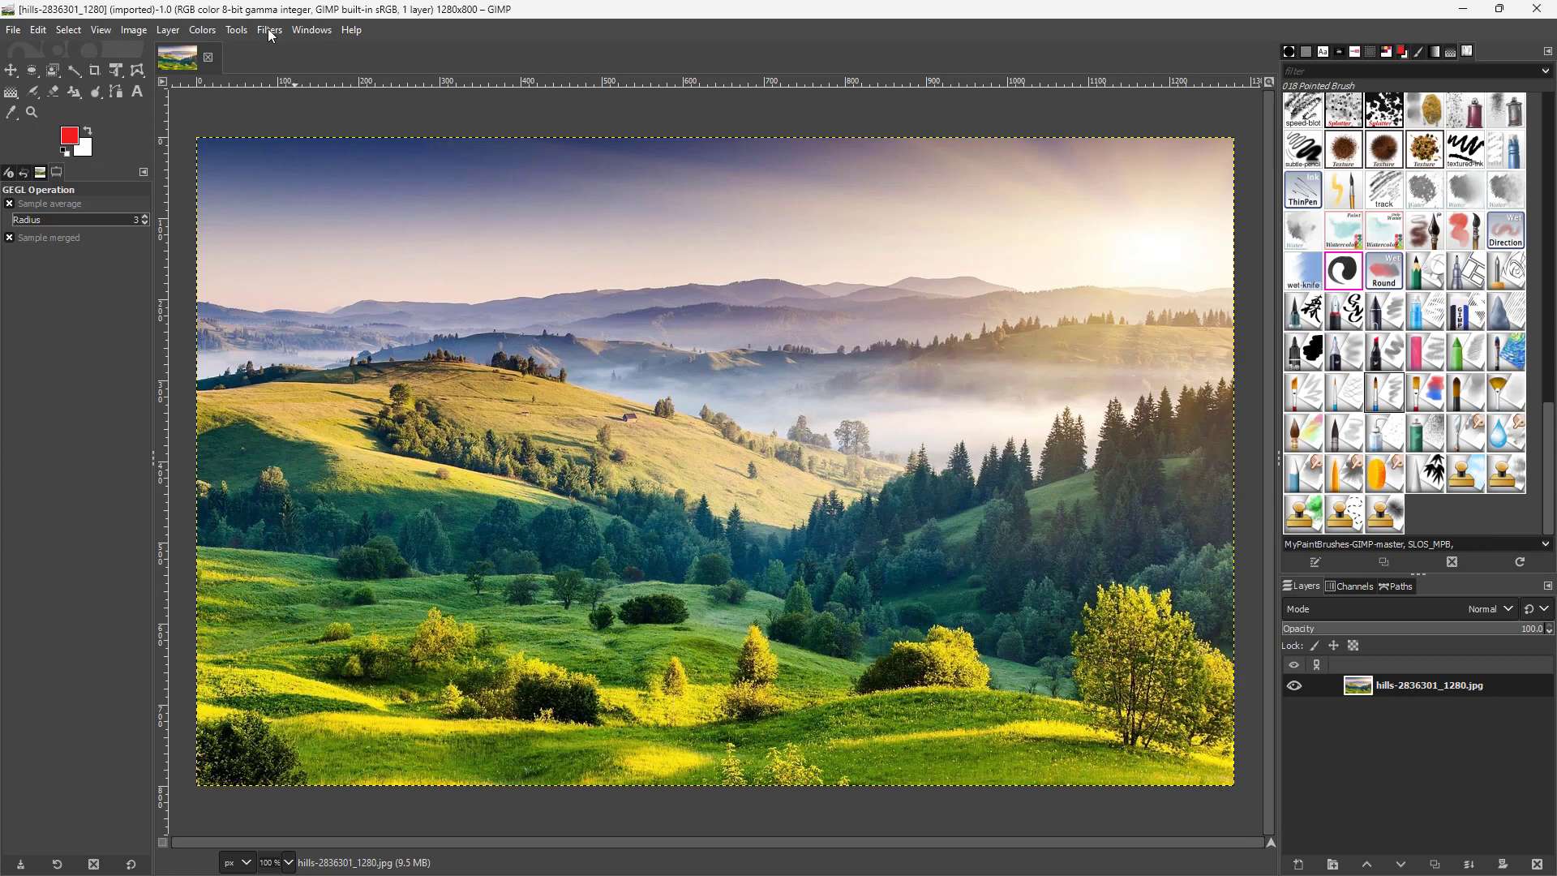
- Open the Filters menu to browse the Distorts filters for the hills photo
{"action": "left_click", "coordinate": [269, 30]}
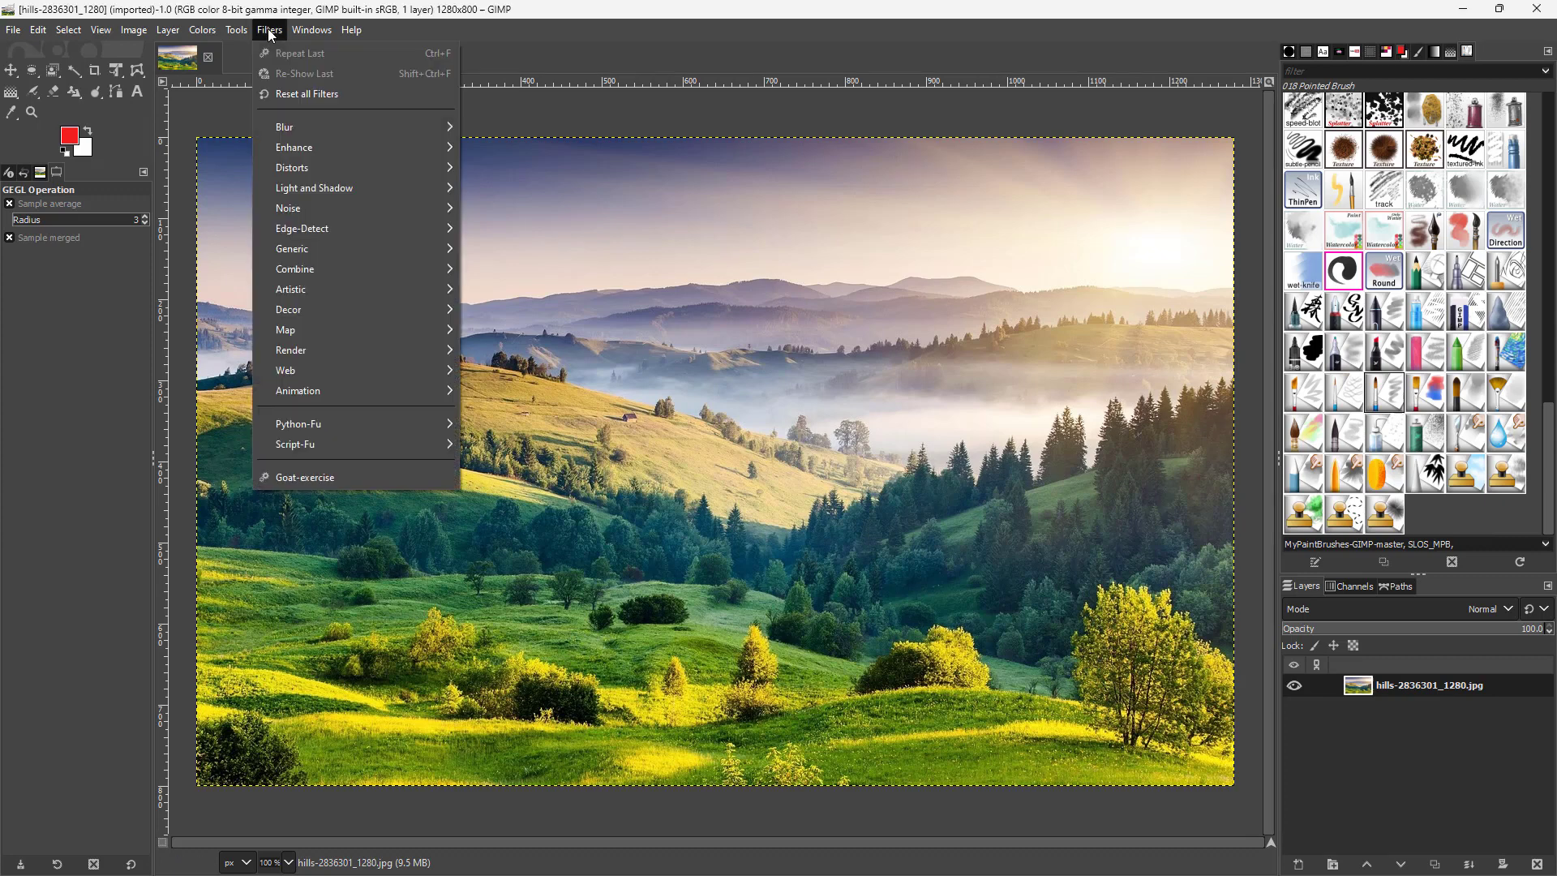
{"action": "mouse_move", "coordinate": [352, 193]}
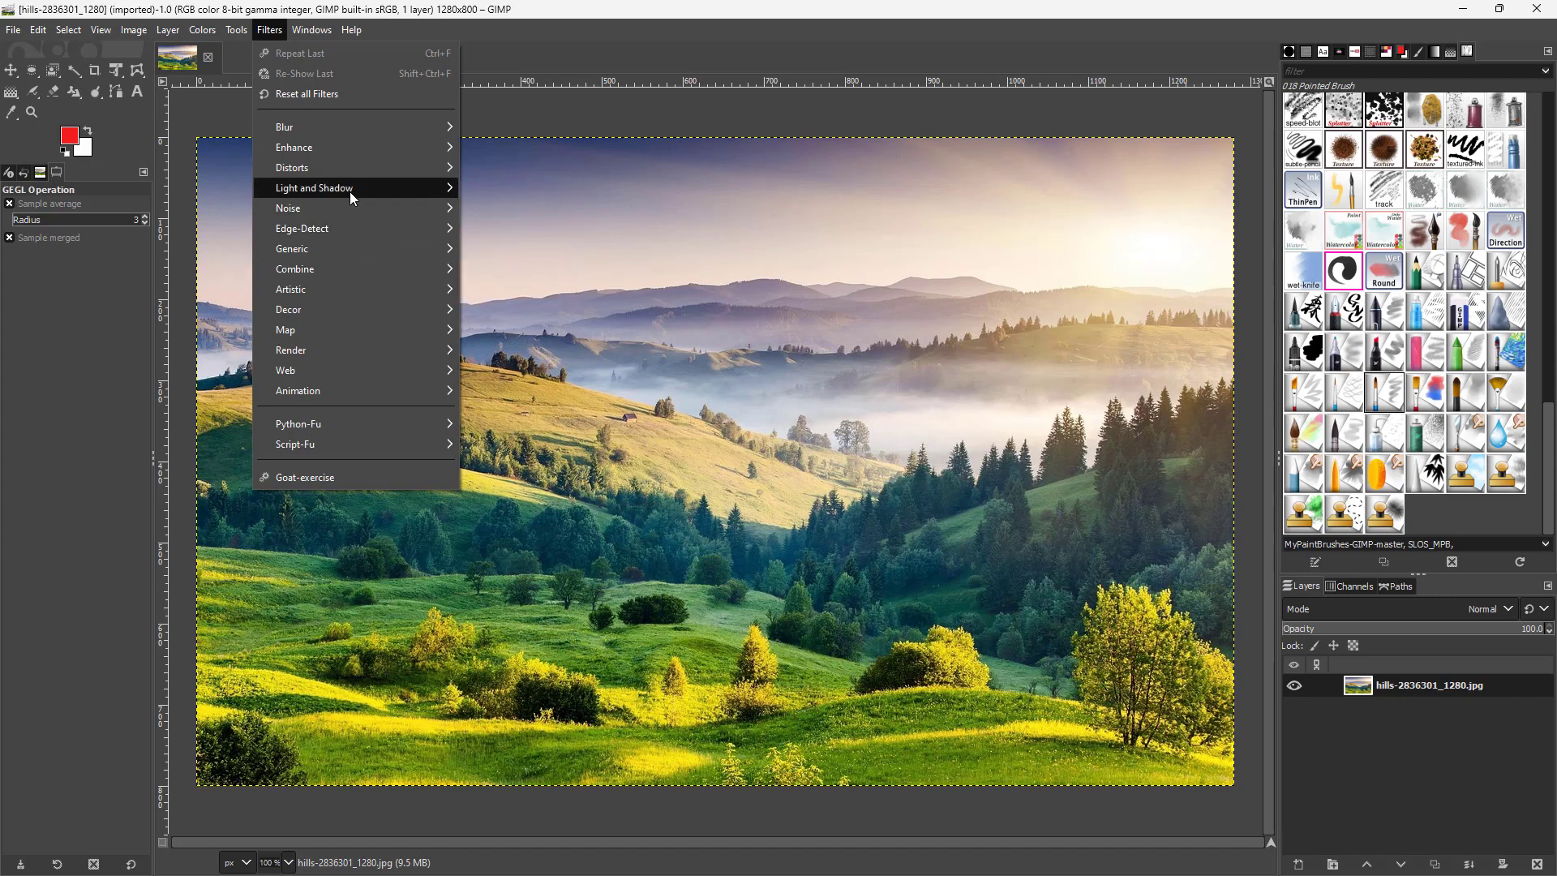
{"action": "mouse_move", "coordinate": [334, 170]}
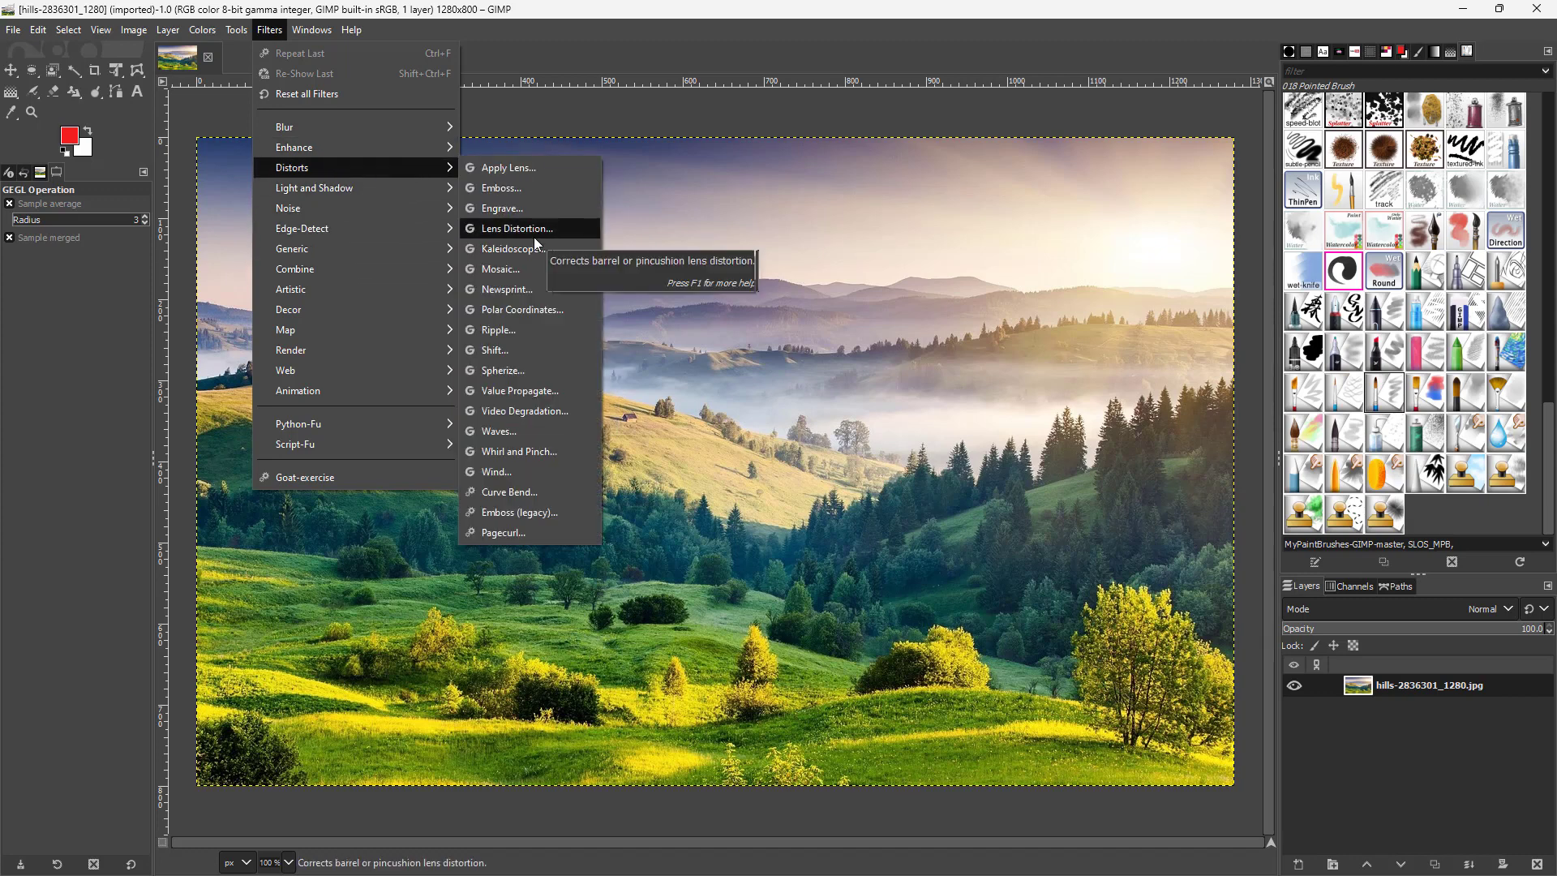
- Open Lens Distortion, move its dialog, and set Main distortion to -38.95
{"action": "left_click", "coordinate": [516, 228]}
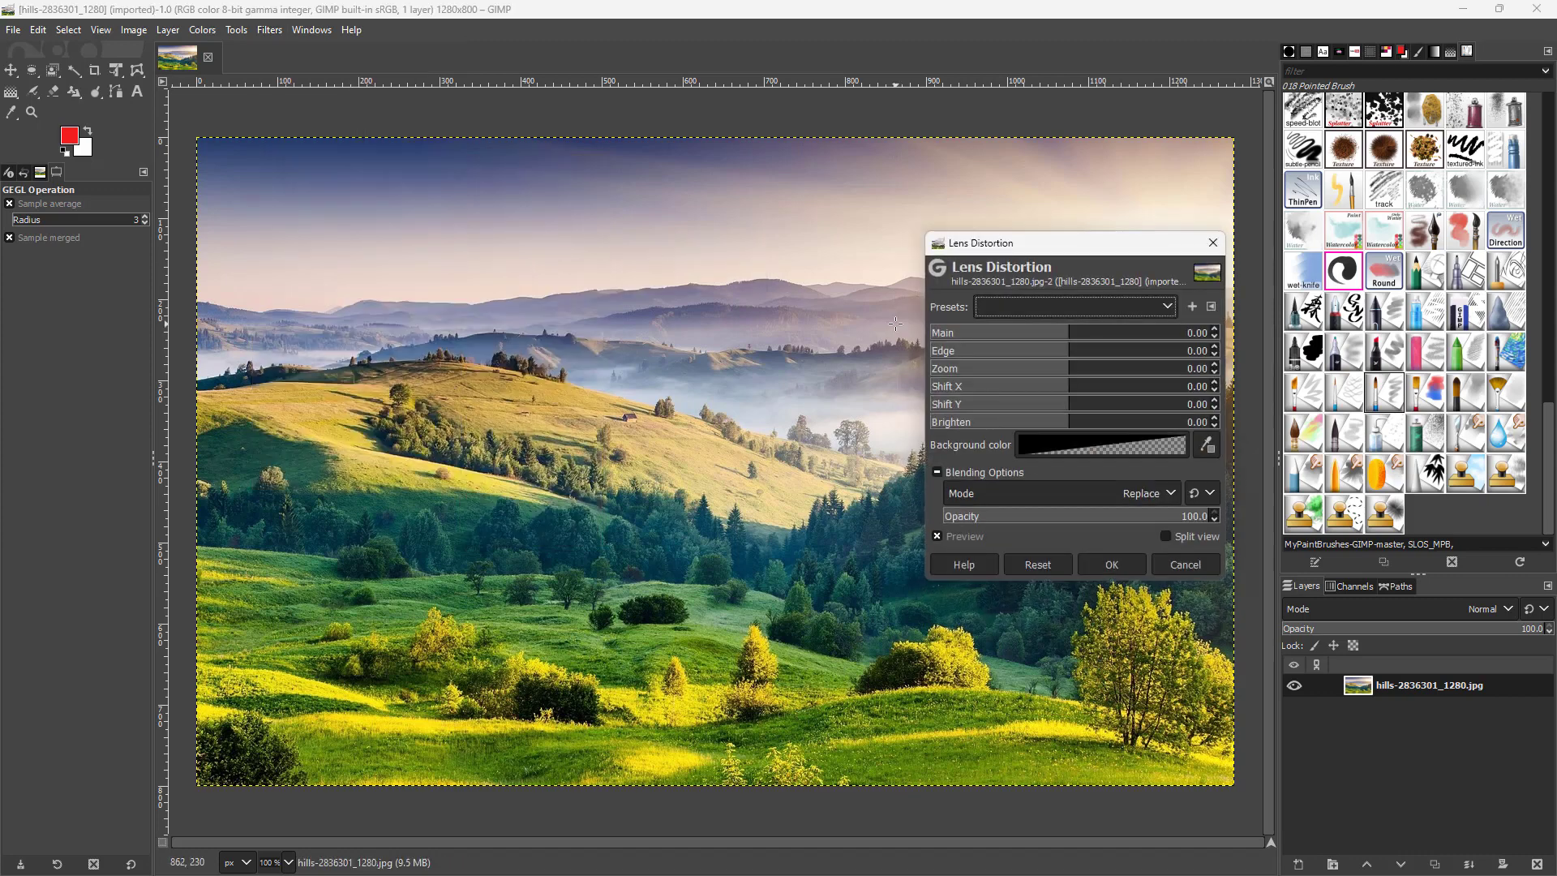
{"action": "left_click_drag", "start_coordinate": [1072, 243], "coordinate": [854, 169]}
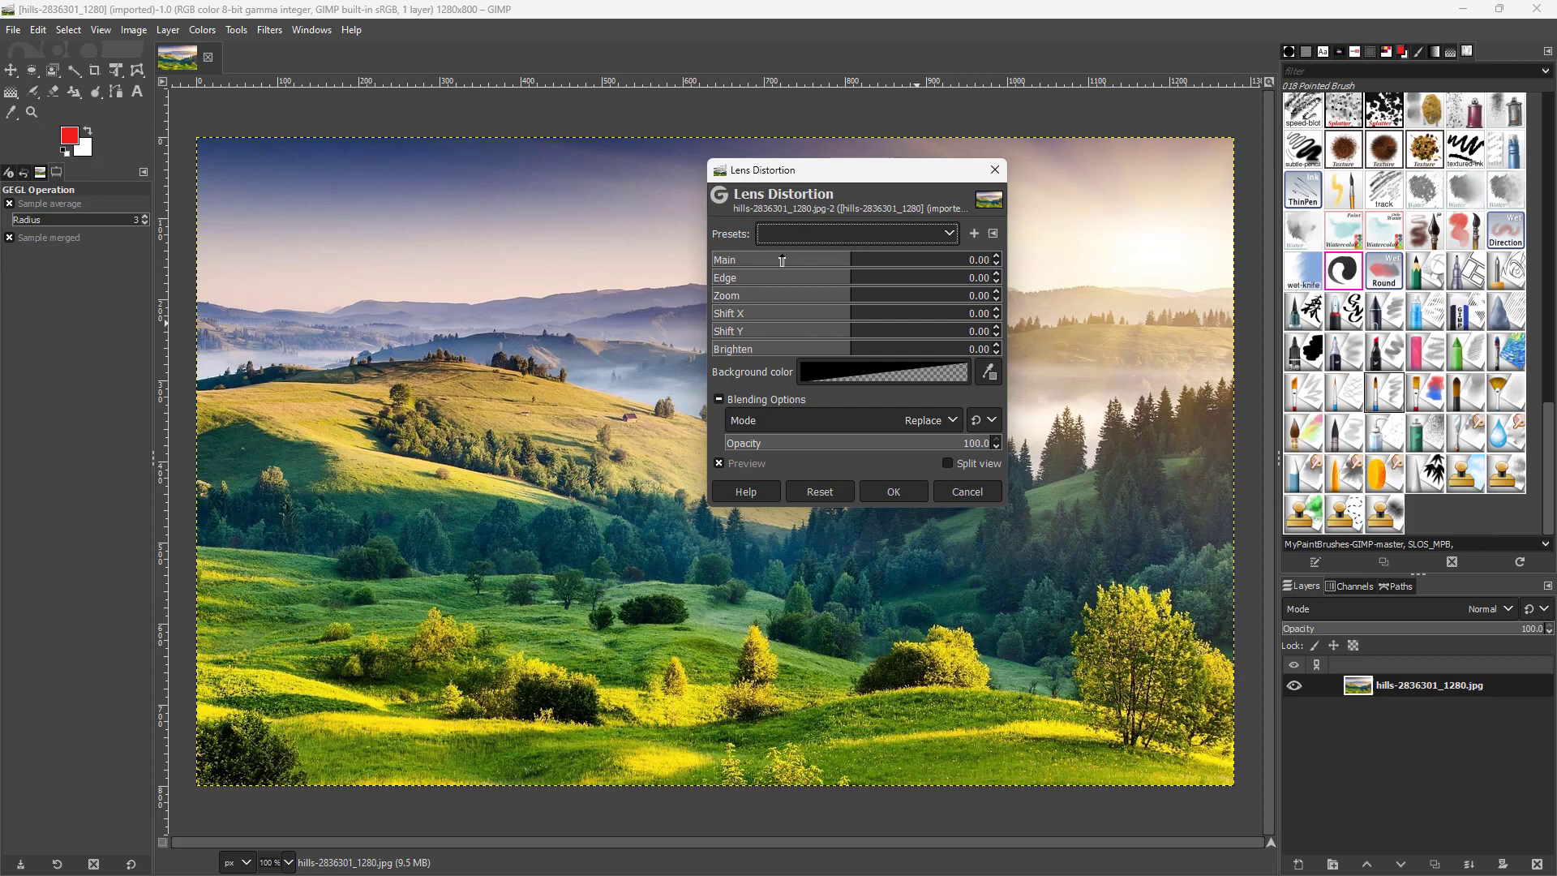
{"action": "left_click_drag", "start_coordinate": [844, 260], "coordinate": [794, 260]}
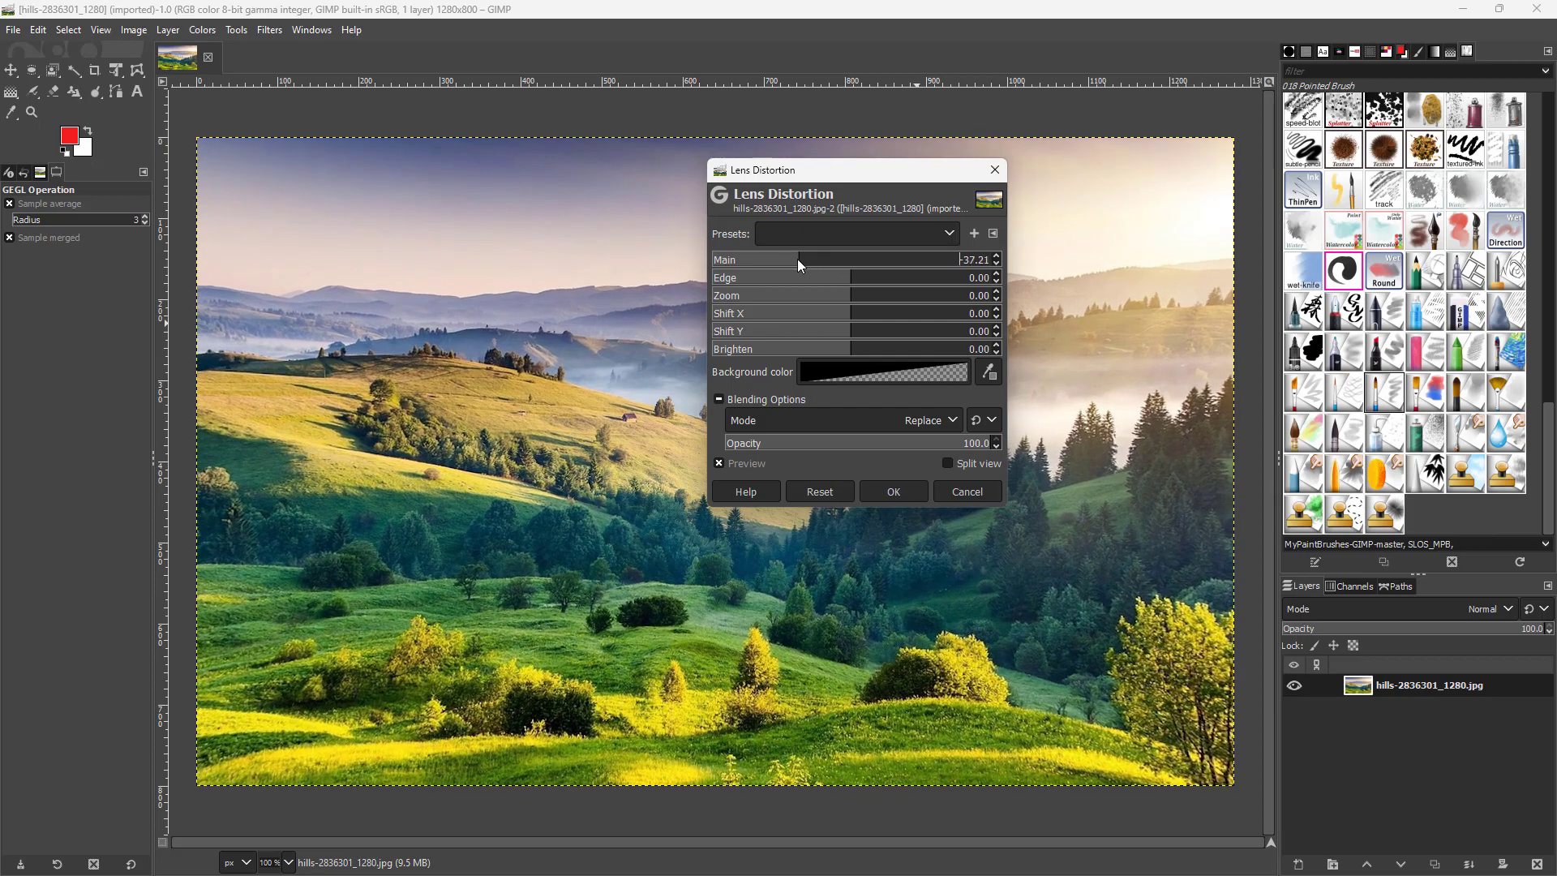
{"action": "left_click_drag", "start_coordinate": [795, 259], "coordinate": [834, 260]}
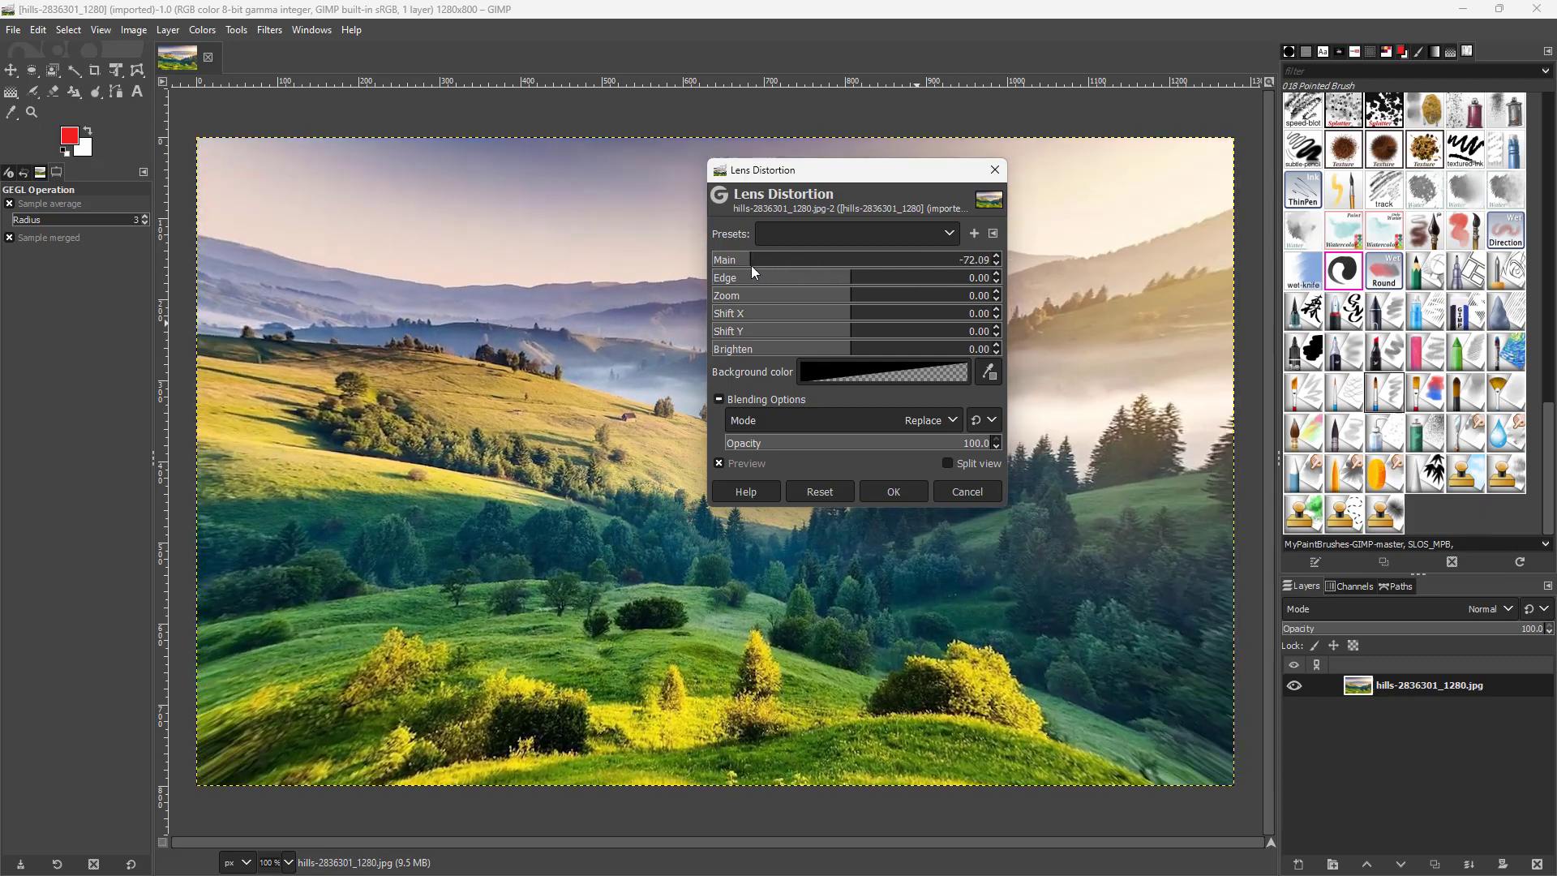
{"action": "left_click_drag", "start_coordinate": [750, 259], "coordinate": [867, 259]}
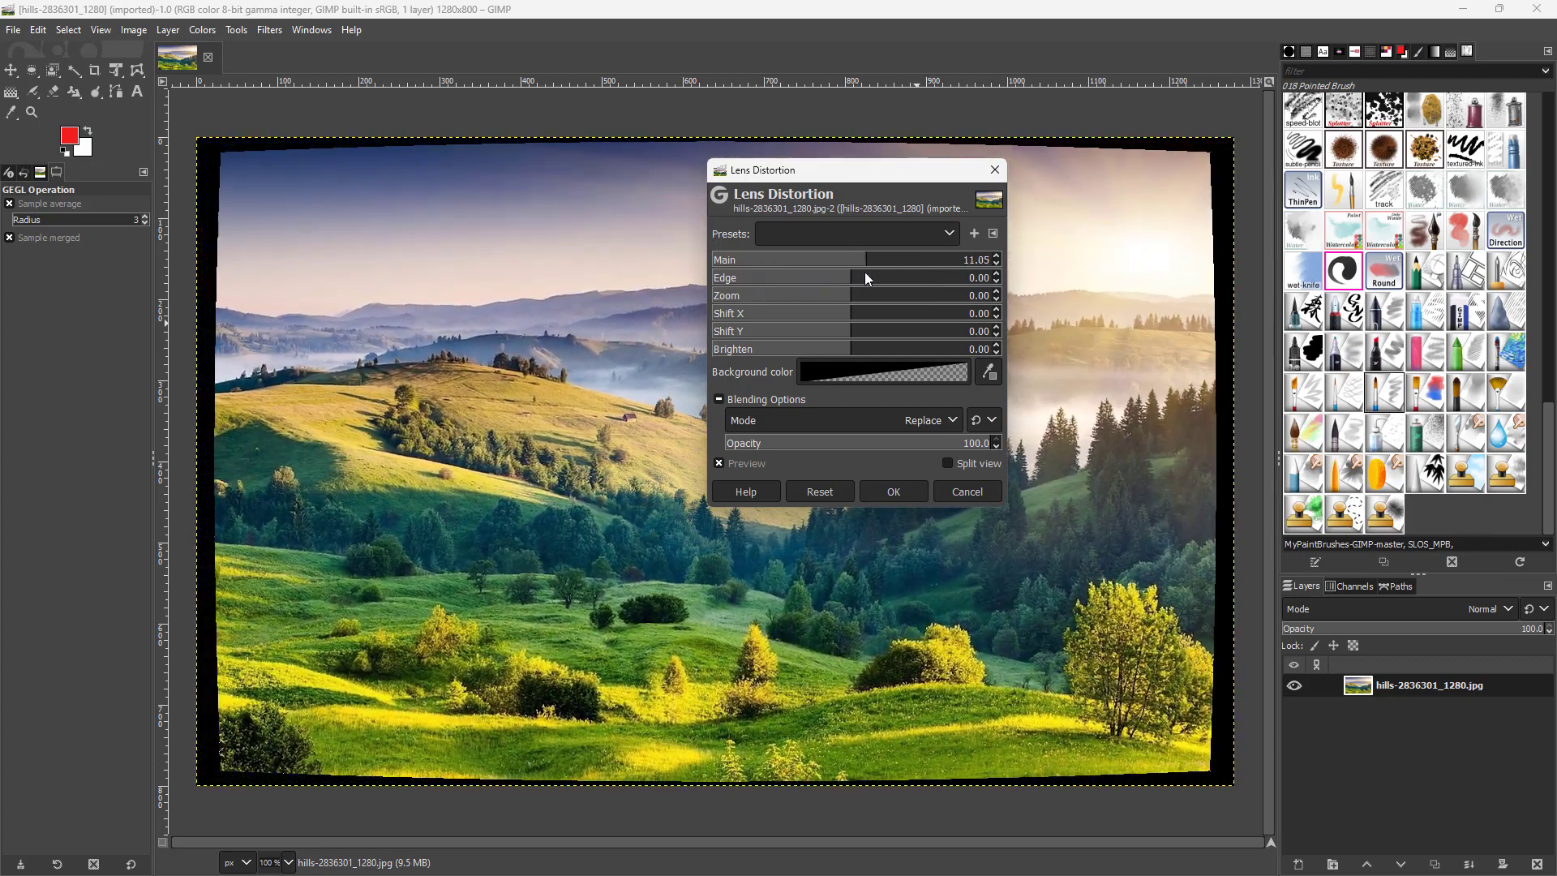
{"action": "left_click_drag", "start_coordinate": [894, 259], "coordinate": [784, 260]}
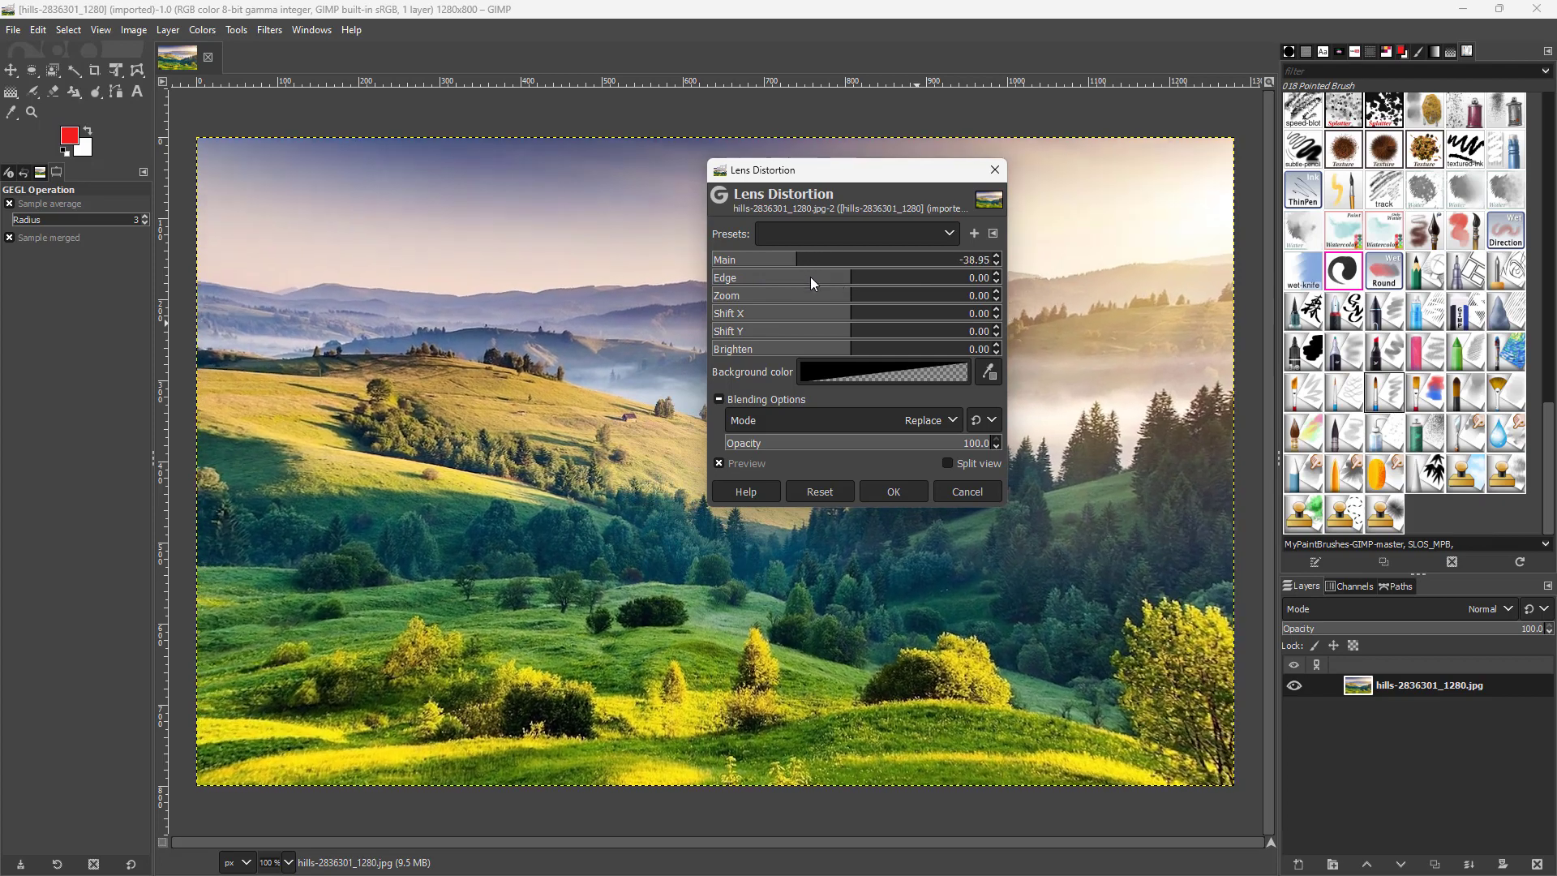
{"action": "left_click_drag", "start_coordinate": [874, 277], "coordinate": [784, 278]}
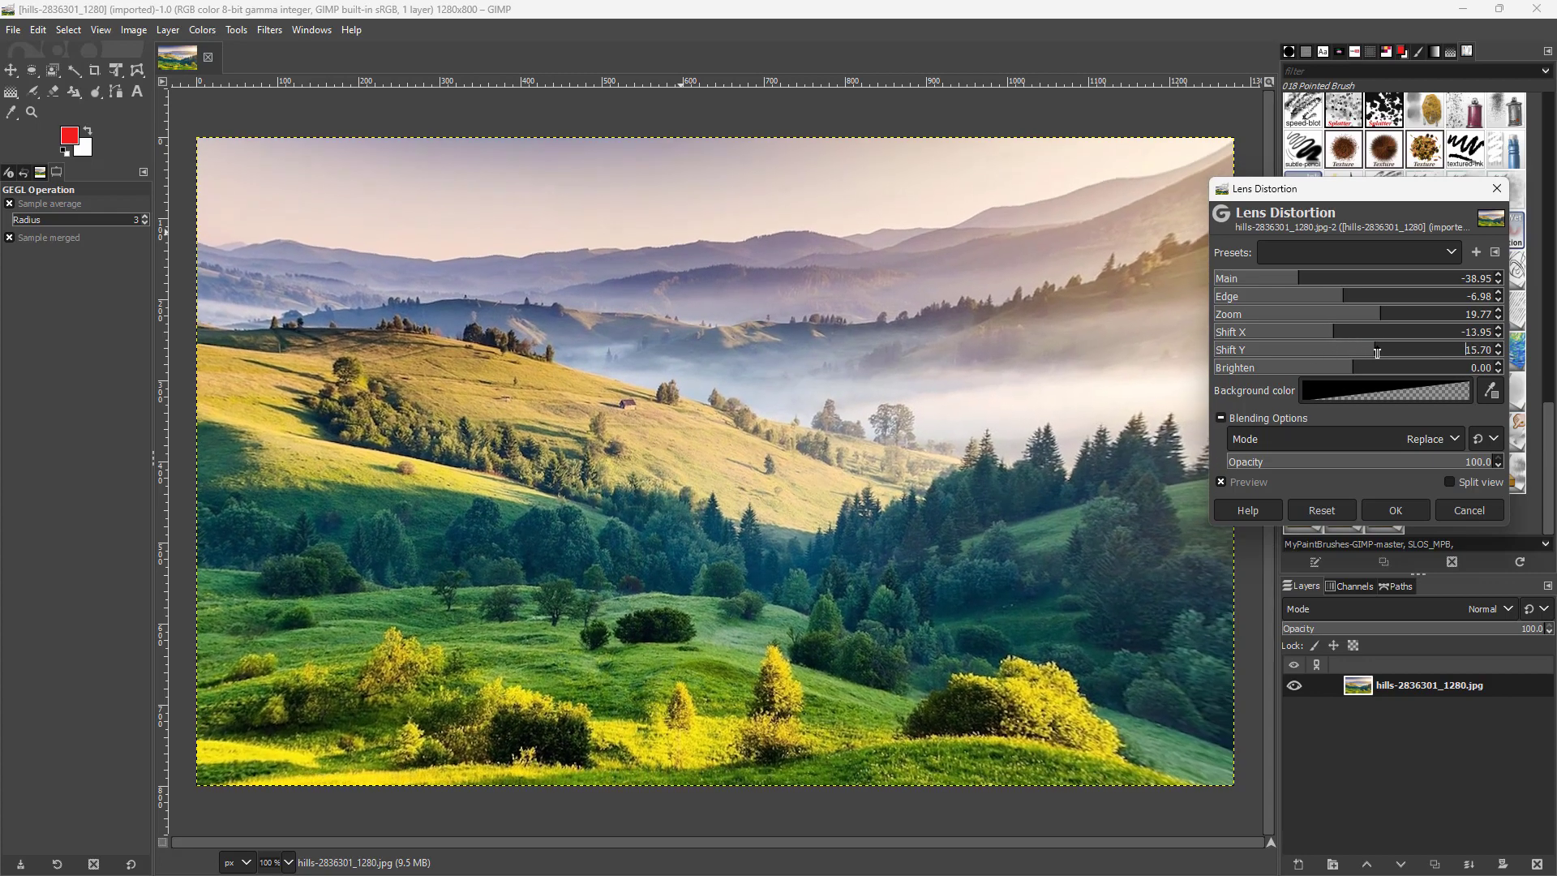
- Adjust the Lens Distortion vertical shift and brightness sliders
{"action": "left_click_drag", "start_coordinate": [1377, 349], "coordinate": [1365, 349]}
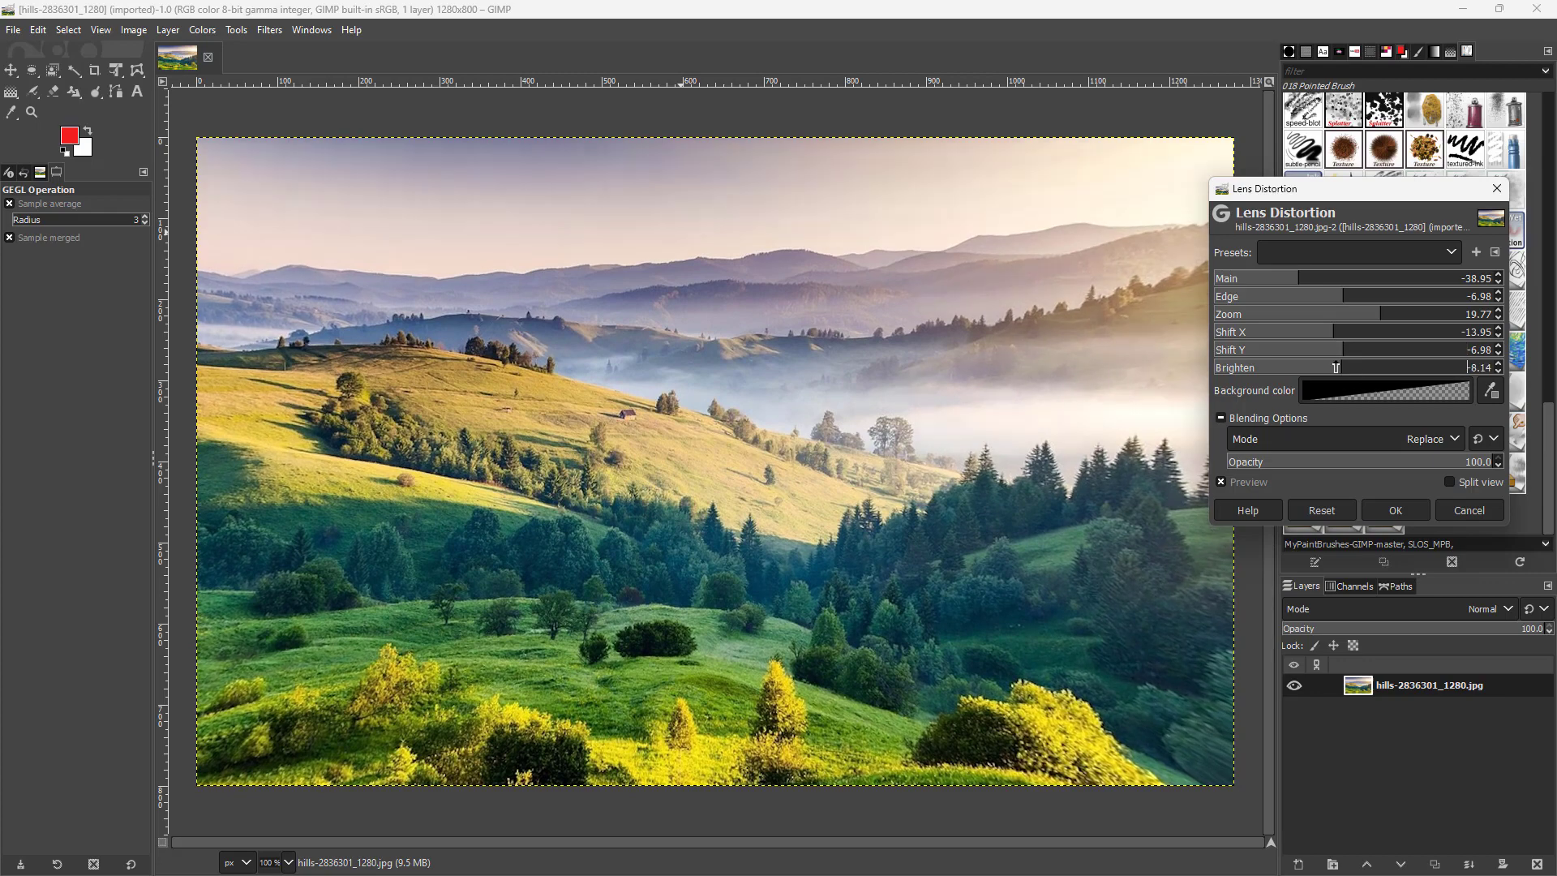
{"action": "left_click_drag", "start_coordinate": [1301, 368], "coordinate": [1366, 367]}
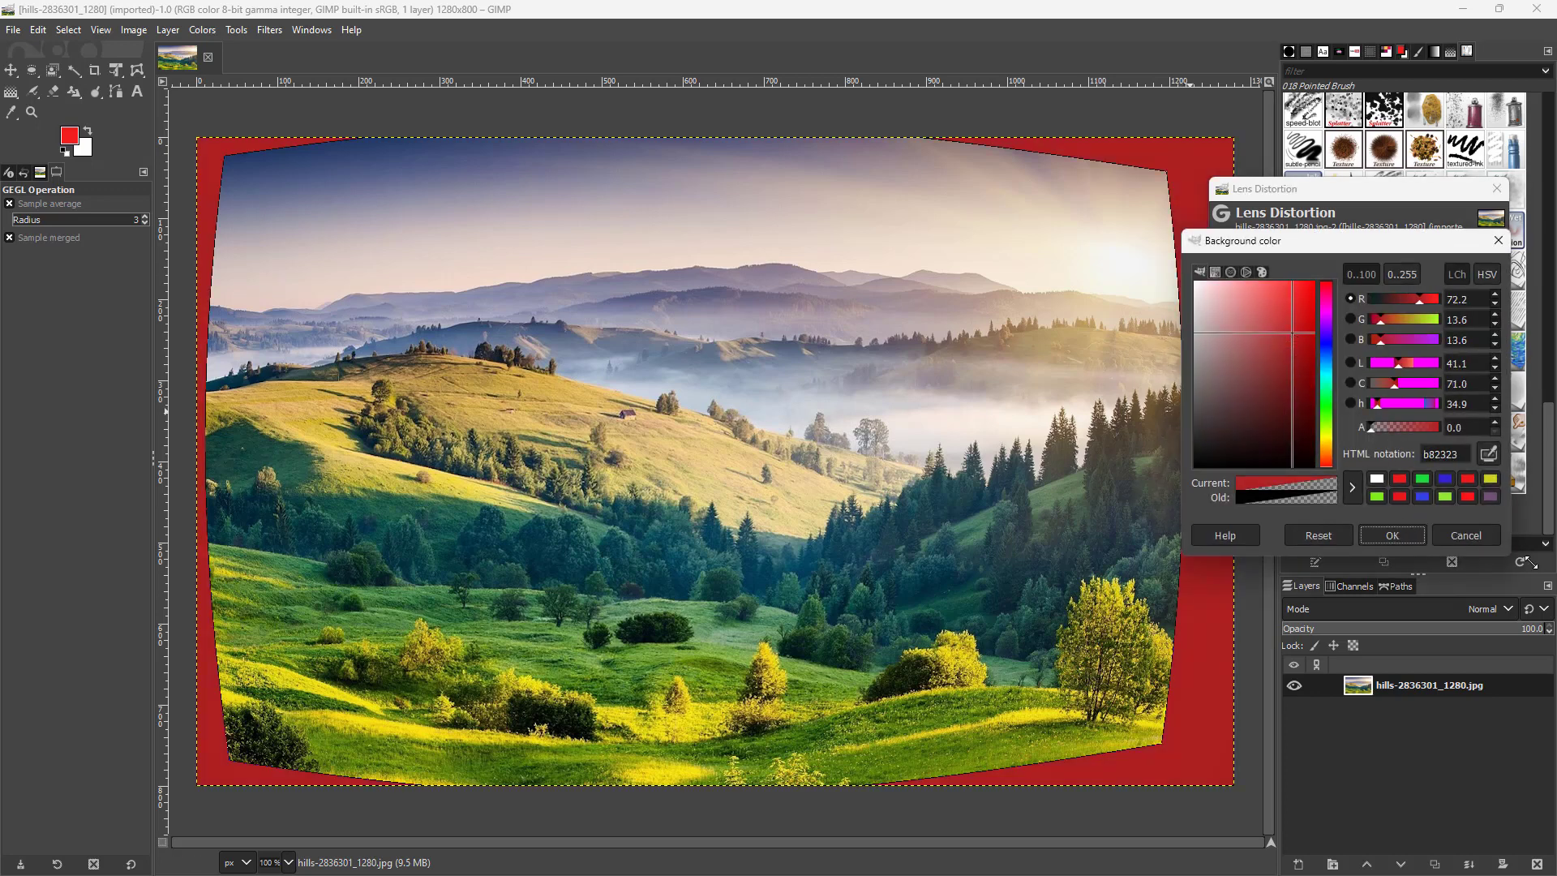
- Confirm red b82323 as the background colour and open the blending Mode list
{"action": "left_click", "coordinate": [1392, 535]}
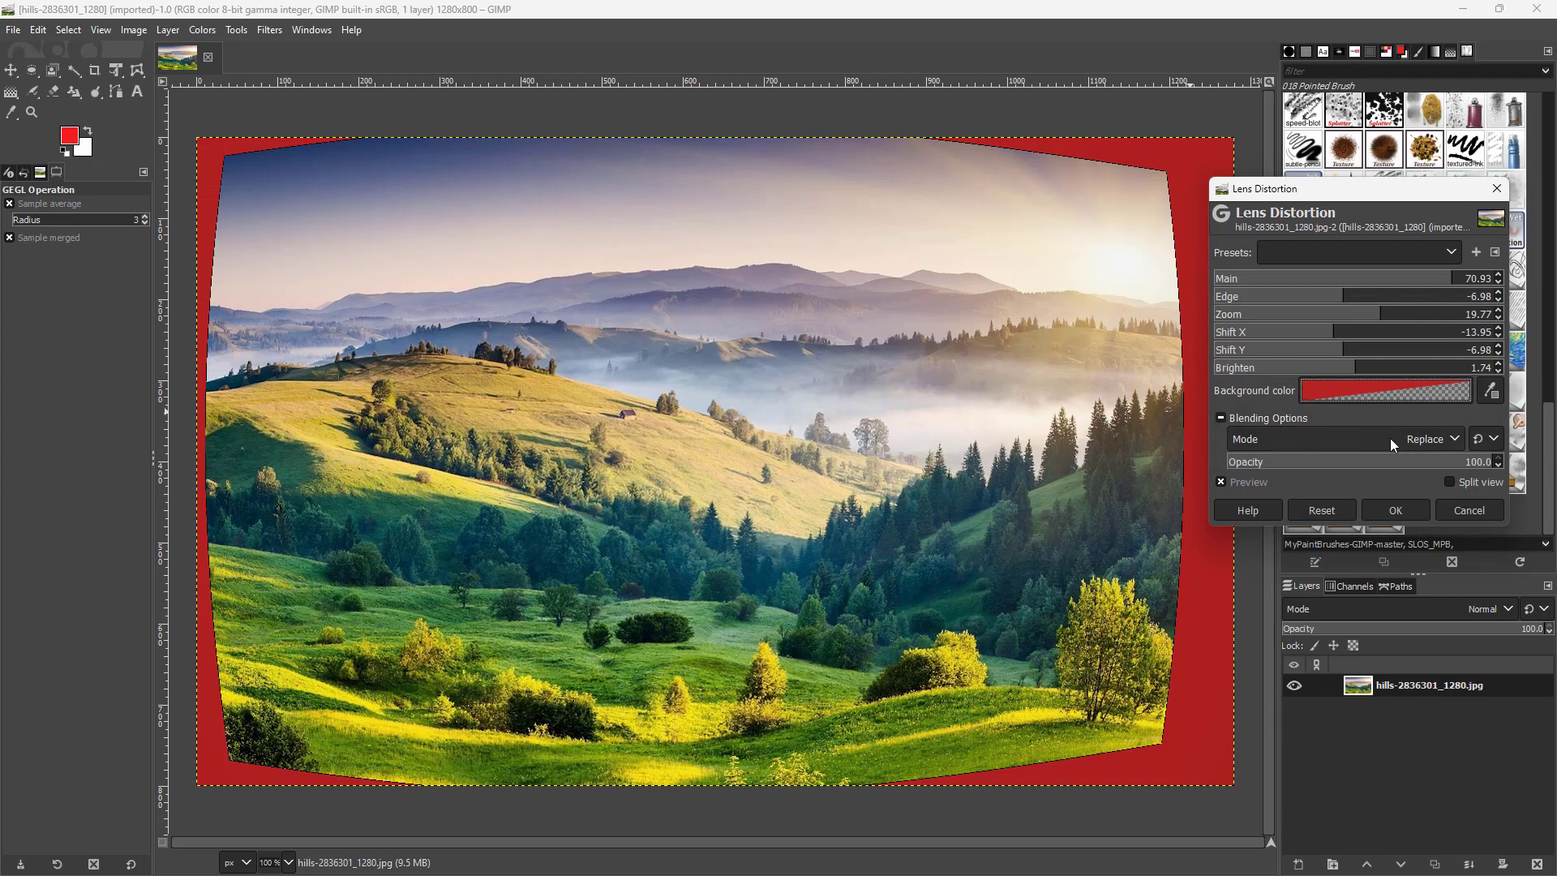
{"action": "left_click", "coordinate": [1449, 439]}
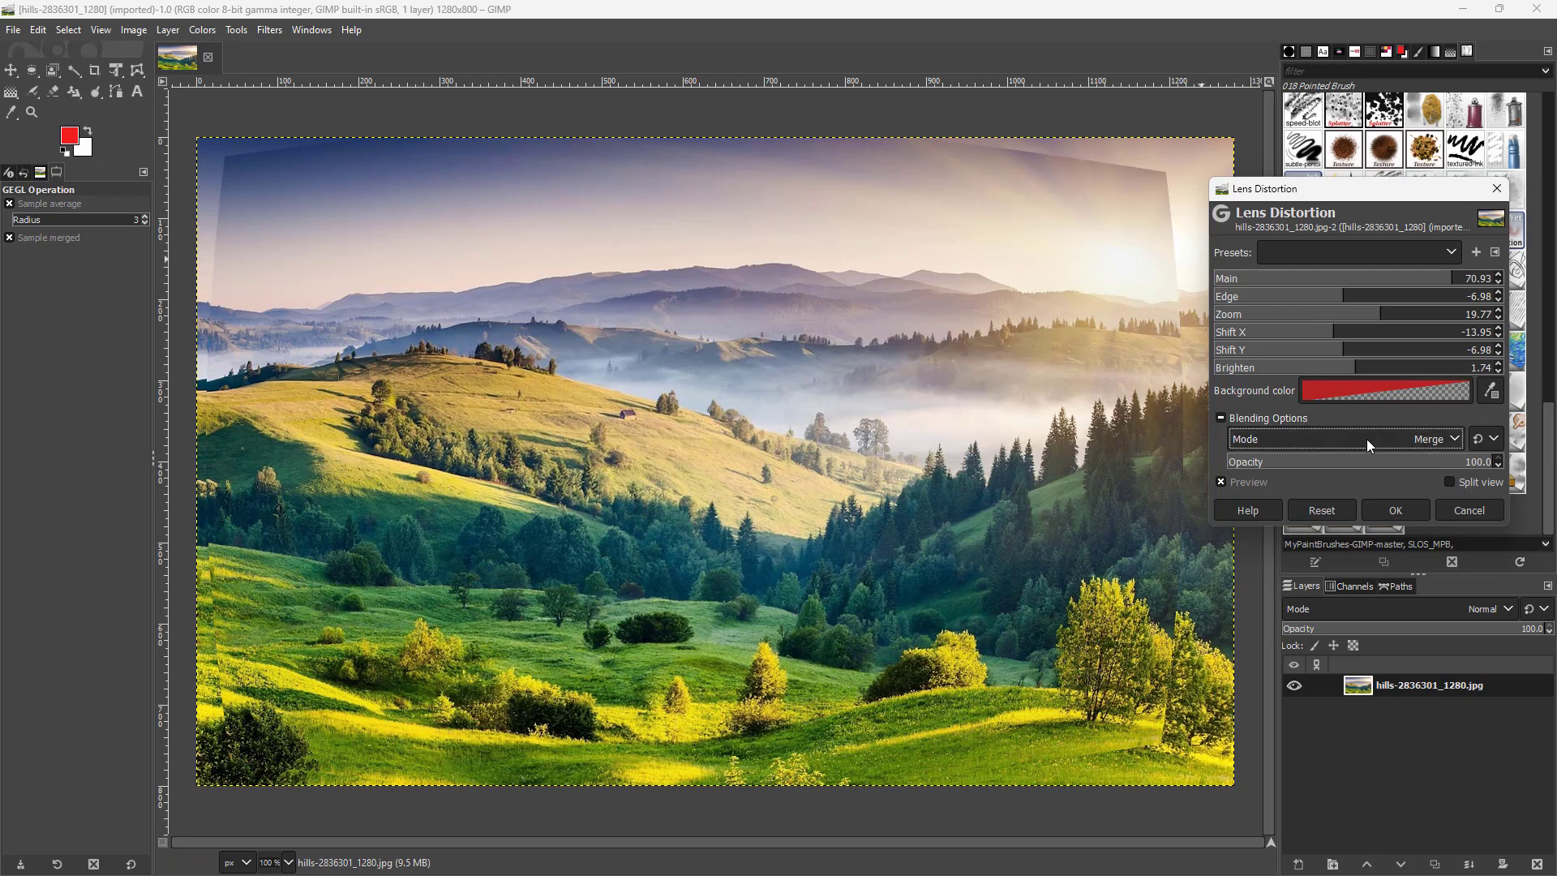
{"action": "left_click", "coordinate": [1345, 439]}
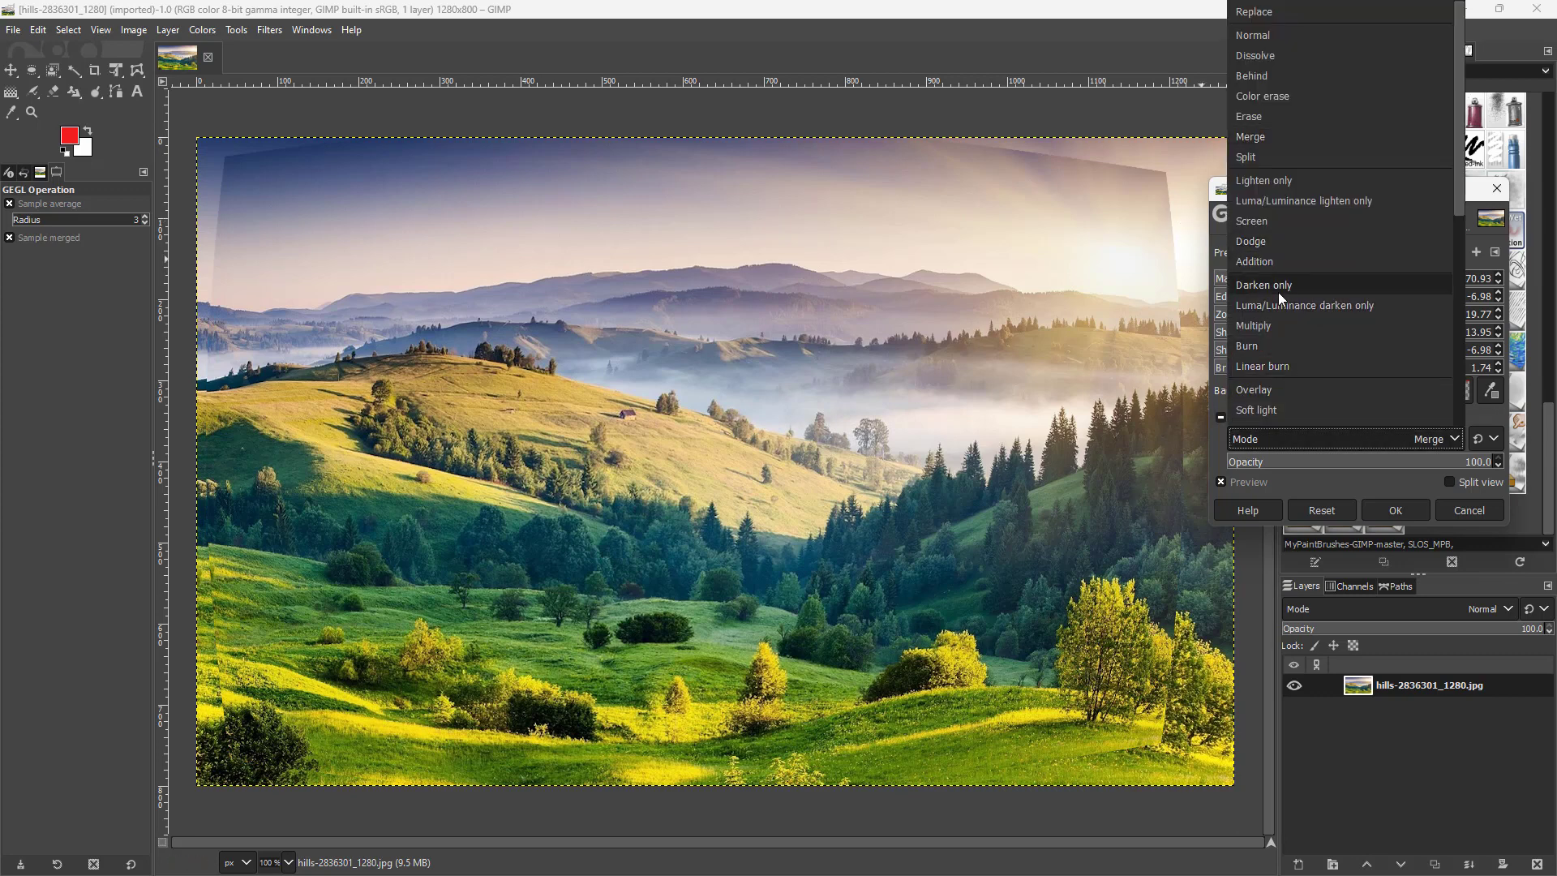
{"action": "left_click", "coordinate": [1253, 326]}
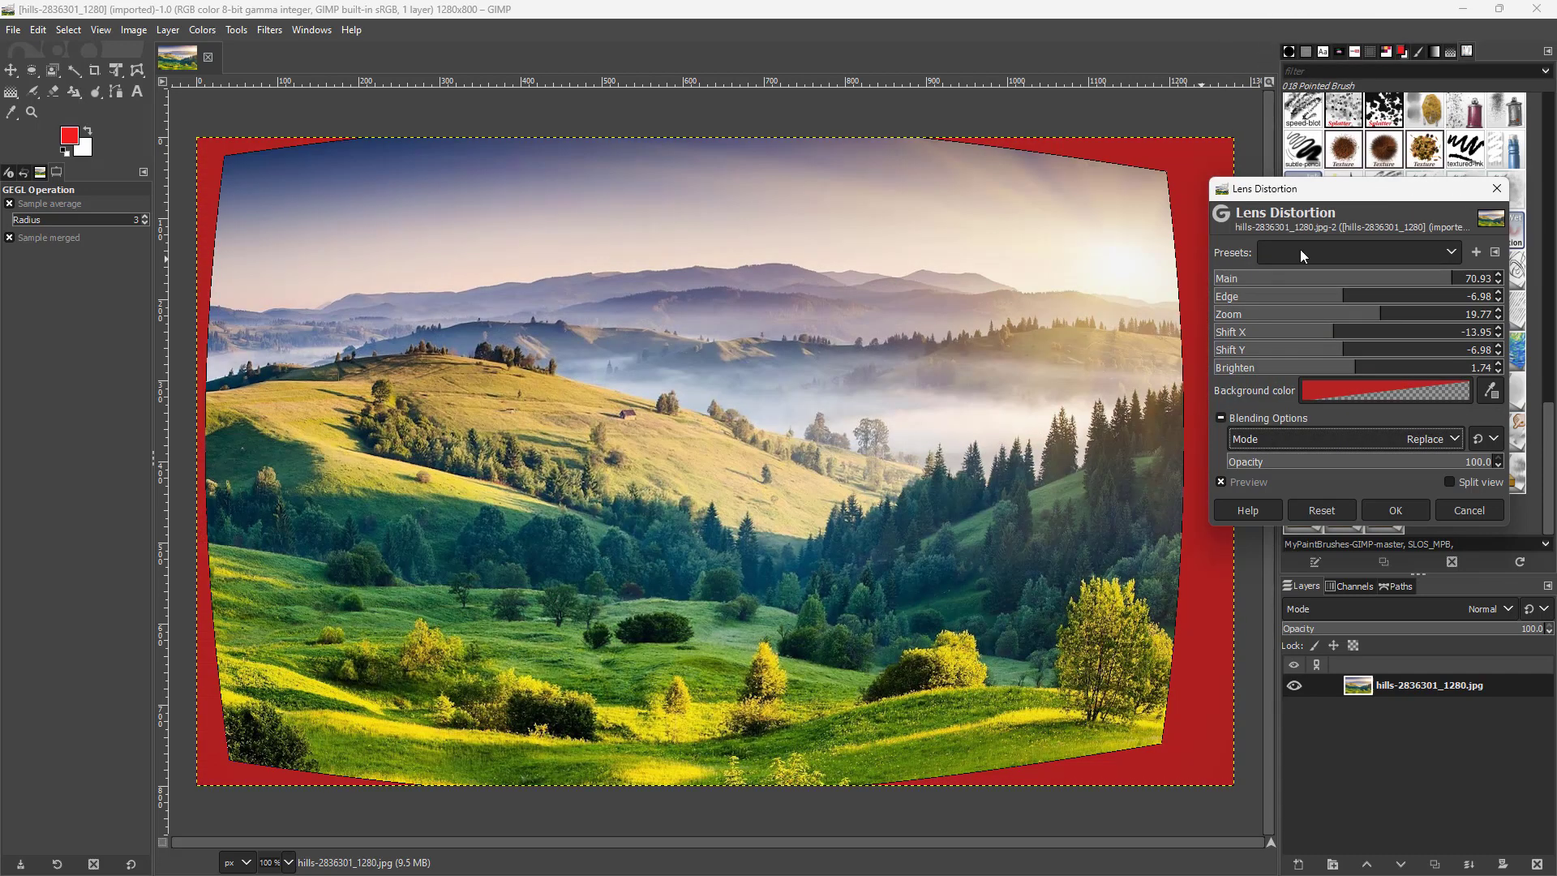
{"action": "left_click_drag", "start_coordinate": [1390, 461], "coordinate": [1301, 461]}
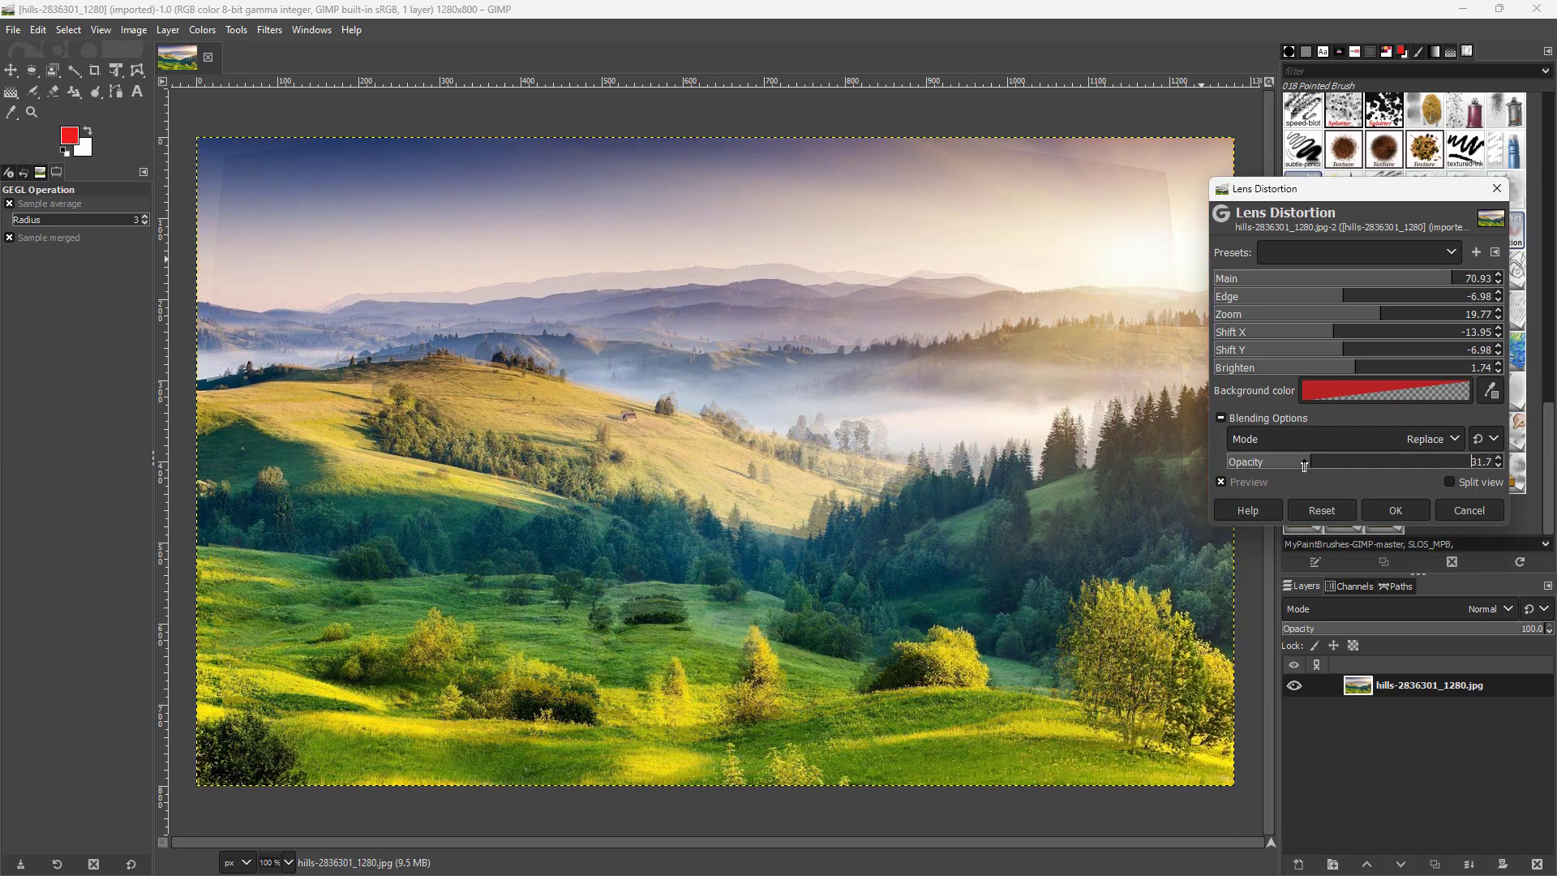
{"action": "left_click_drag", "start_coordinate": [1304, 461], "coordinate": [1480, 461]}
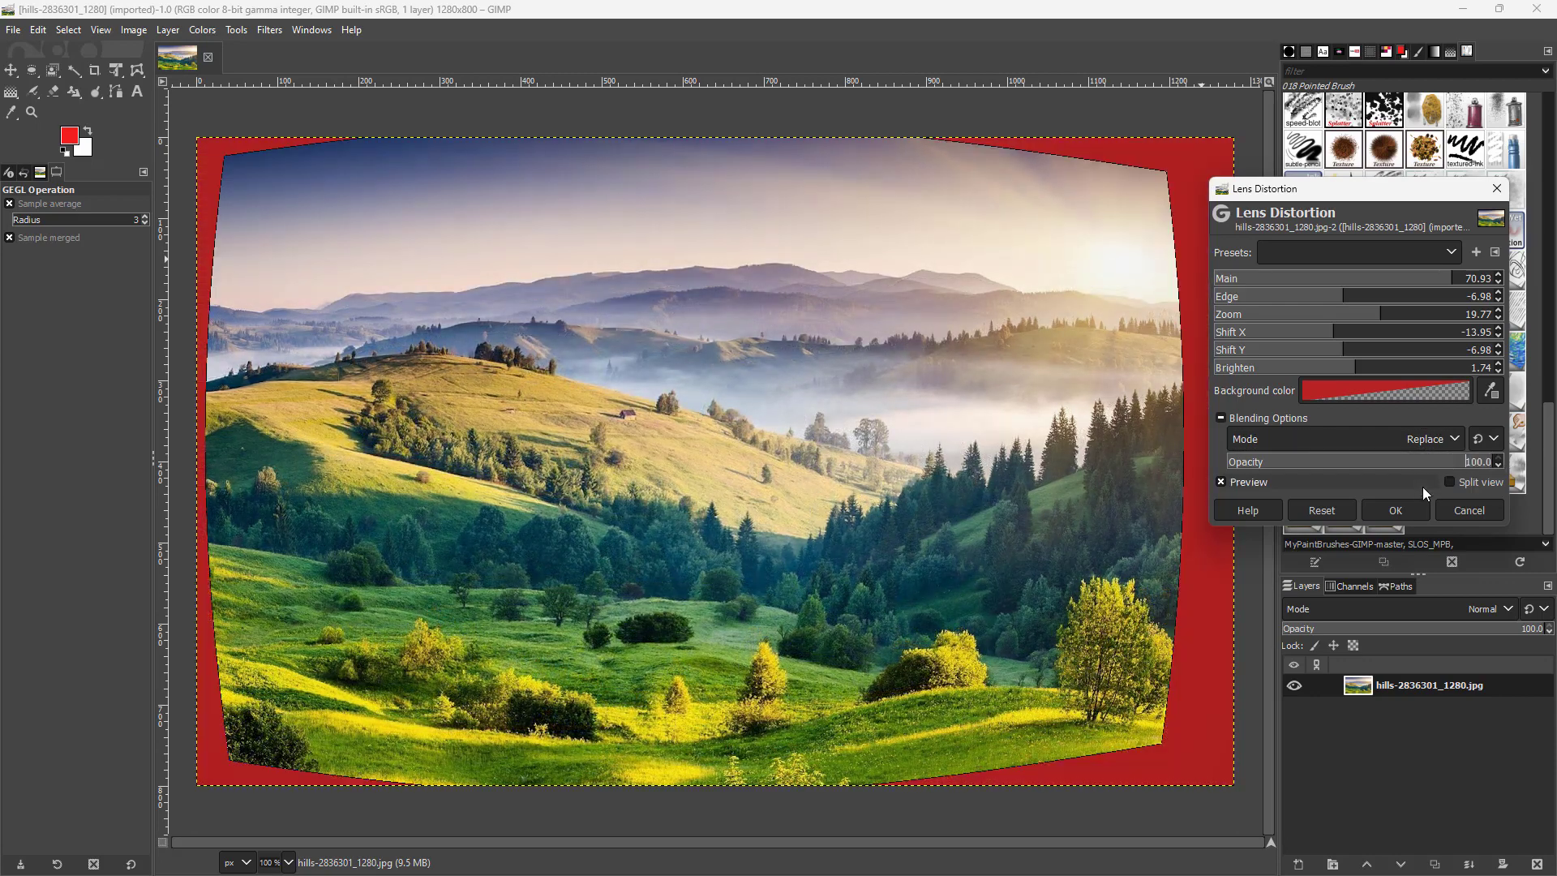
{"action": "left_click", "coordinate": [1449, 481]}
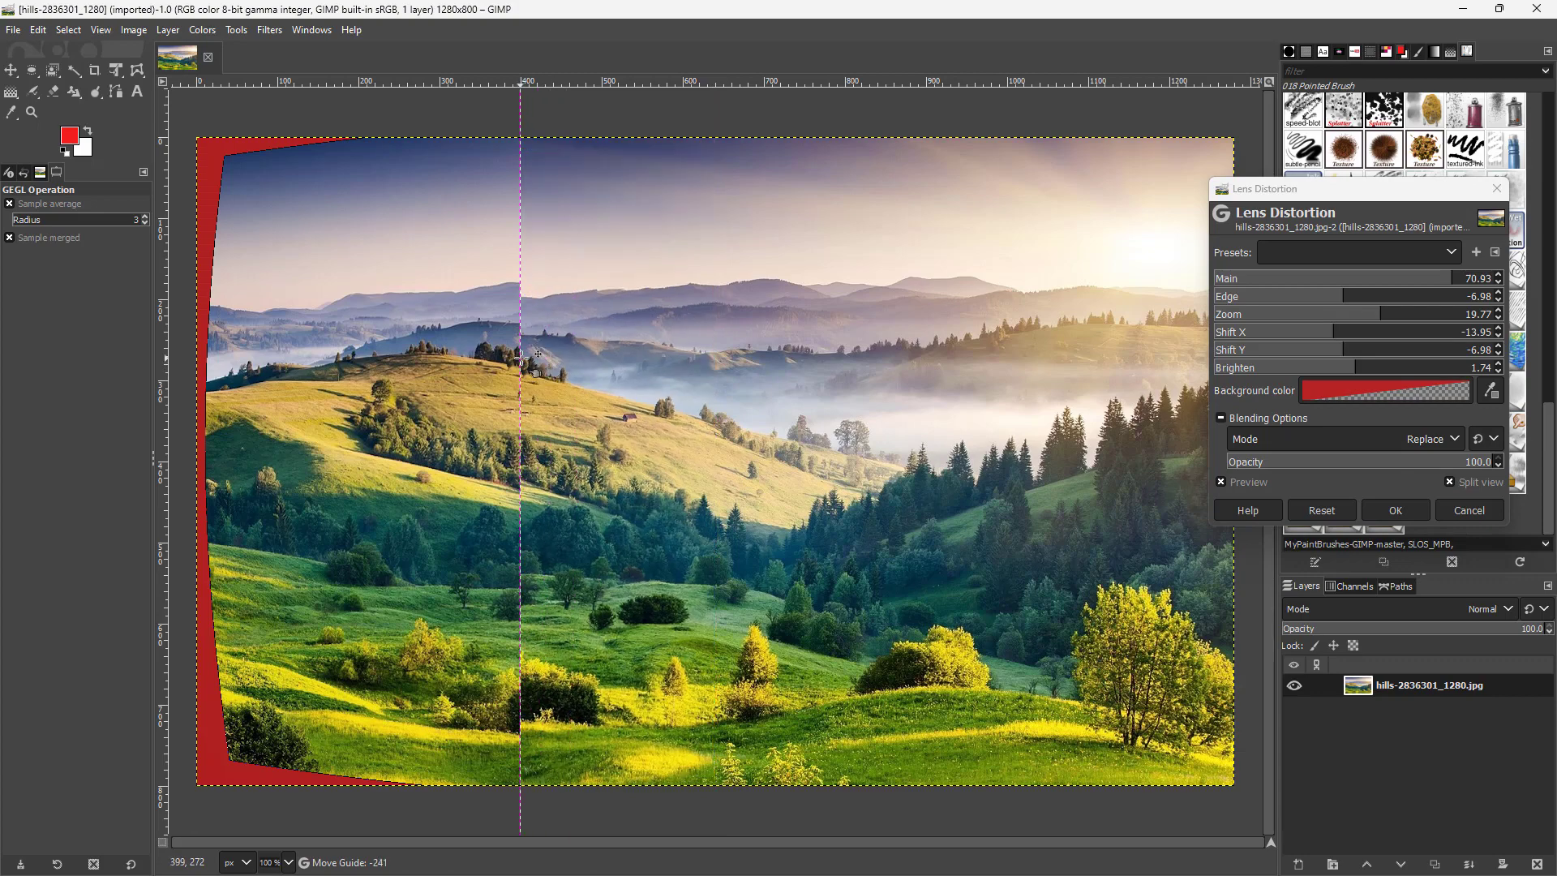
{"action": "left_click", "coordinate": [1450, 482]}
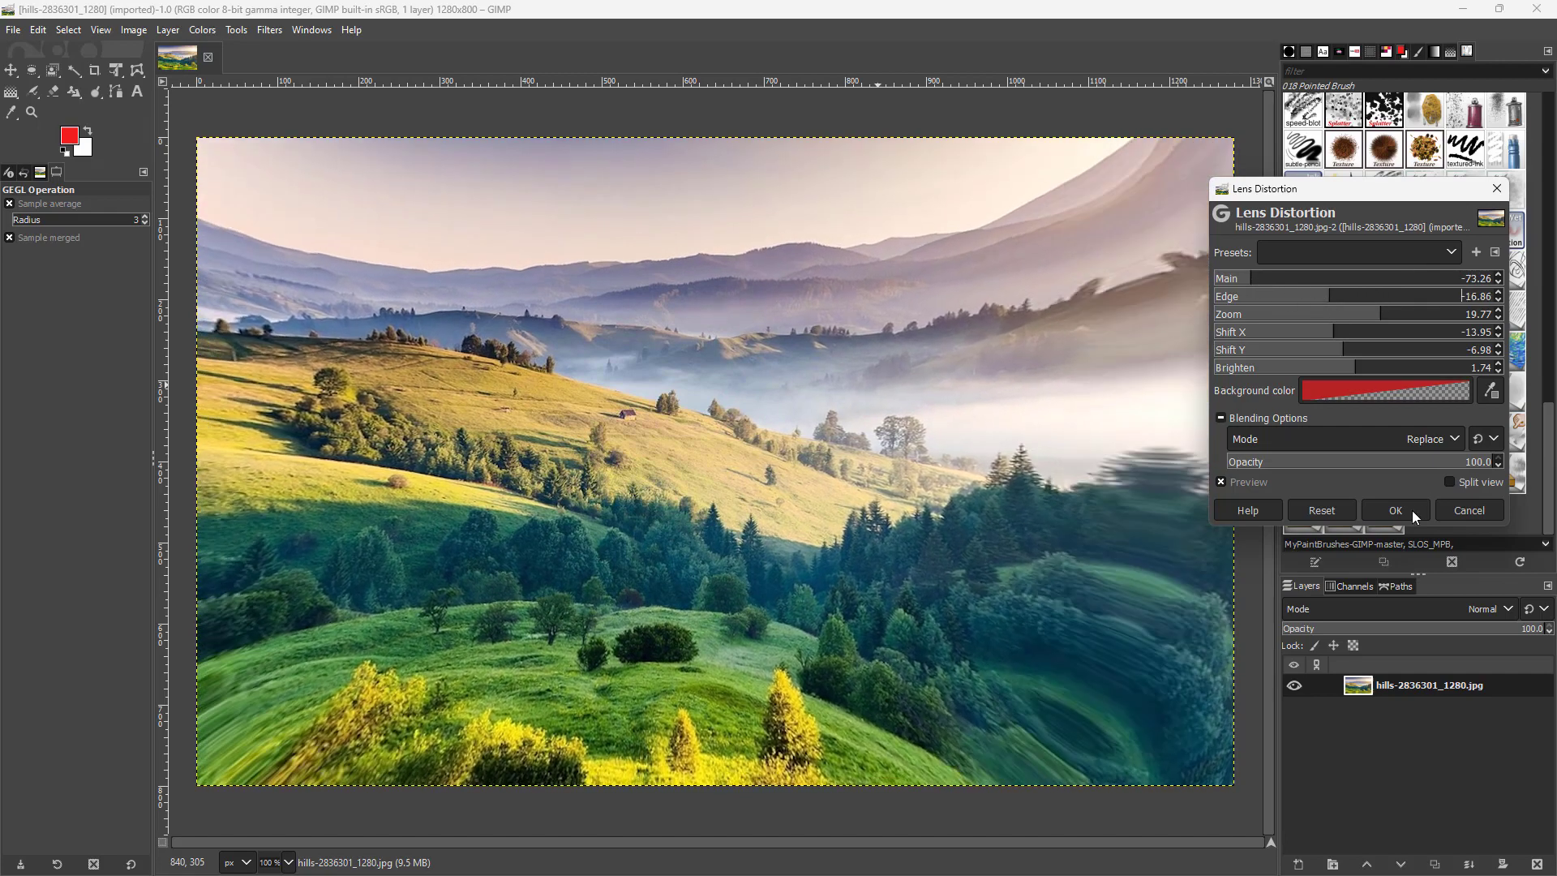
- Apply Lens Distortion with Main -73.26 and Edge -16.86 to the photo
{"action": "left_click", "coordinate": [1396, 510]}
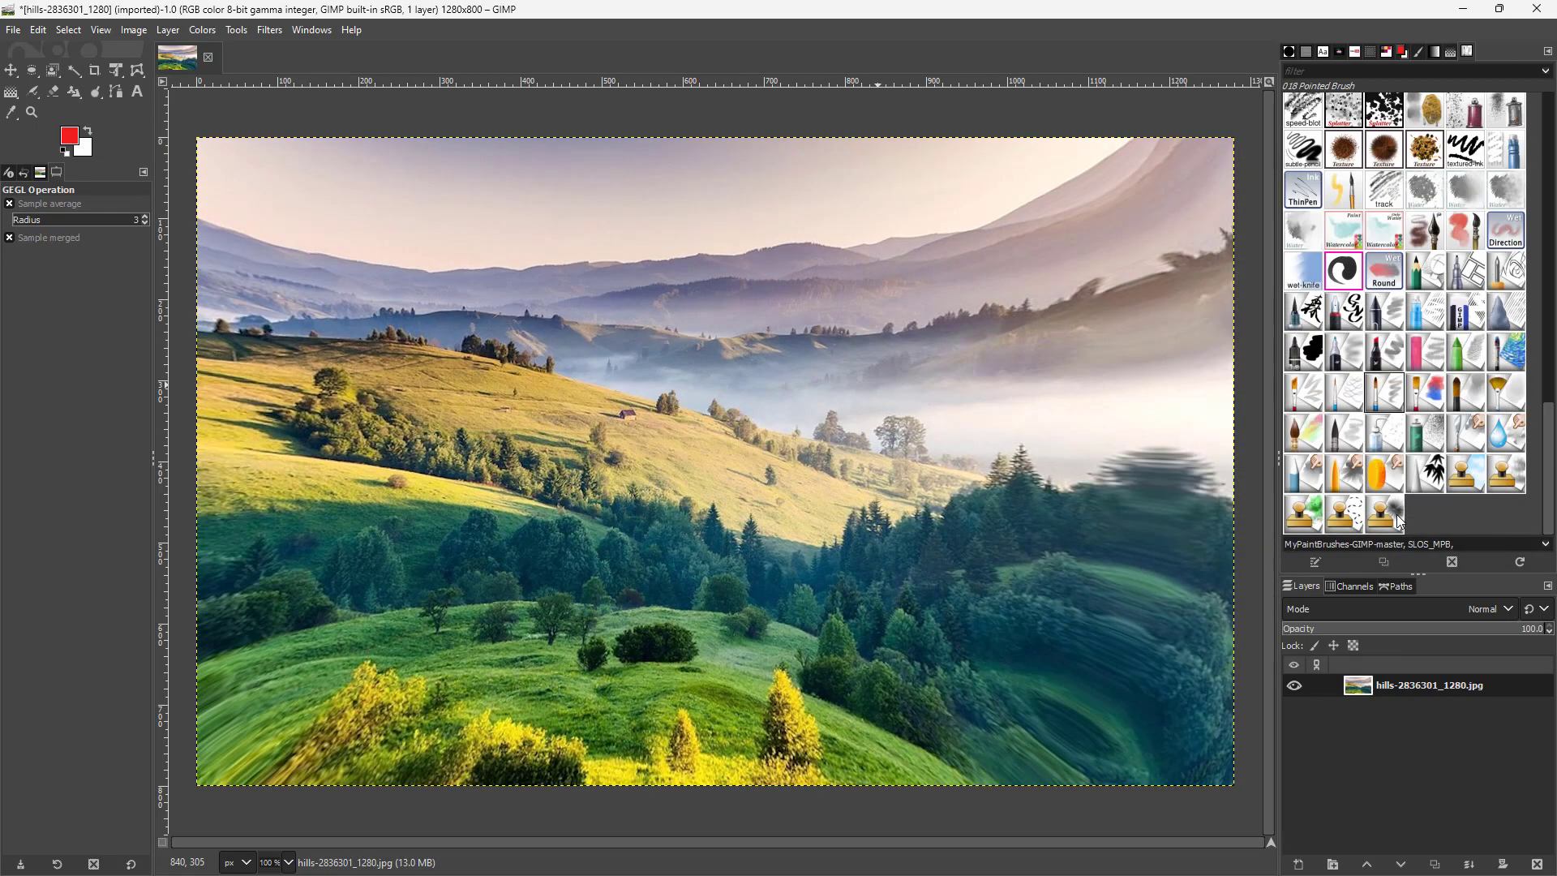
{"action": "mouse_move", "coordinate": [1483, 583]}
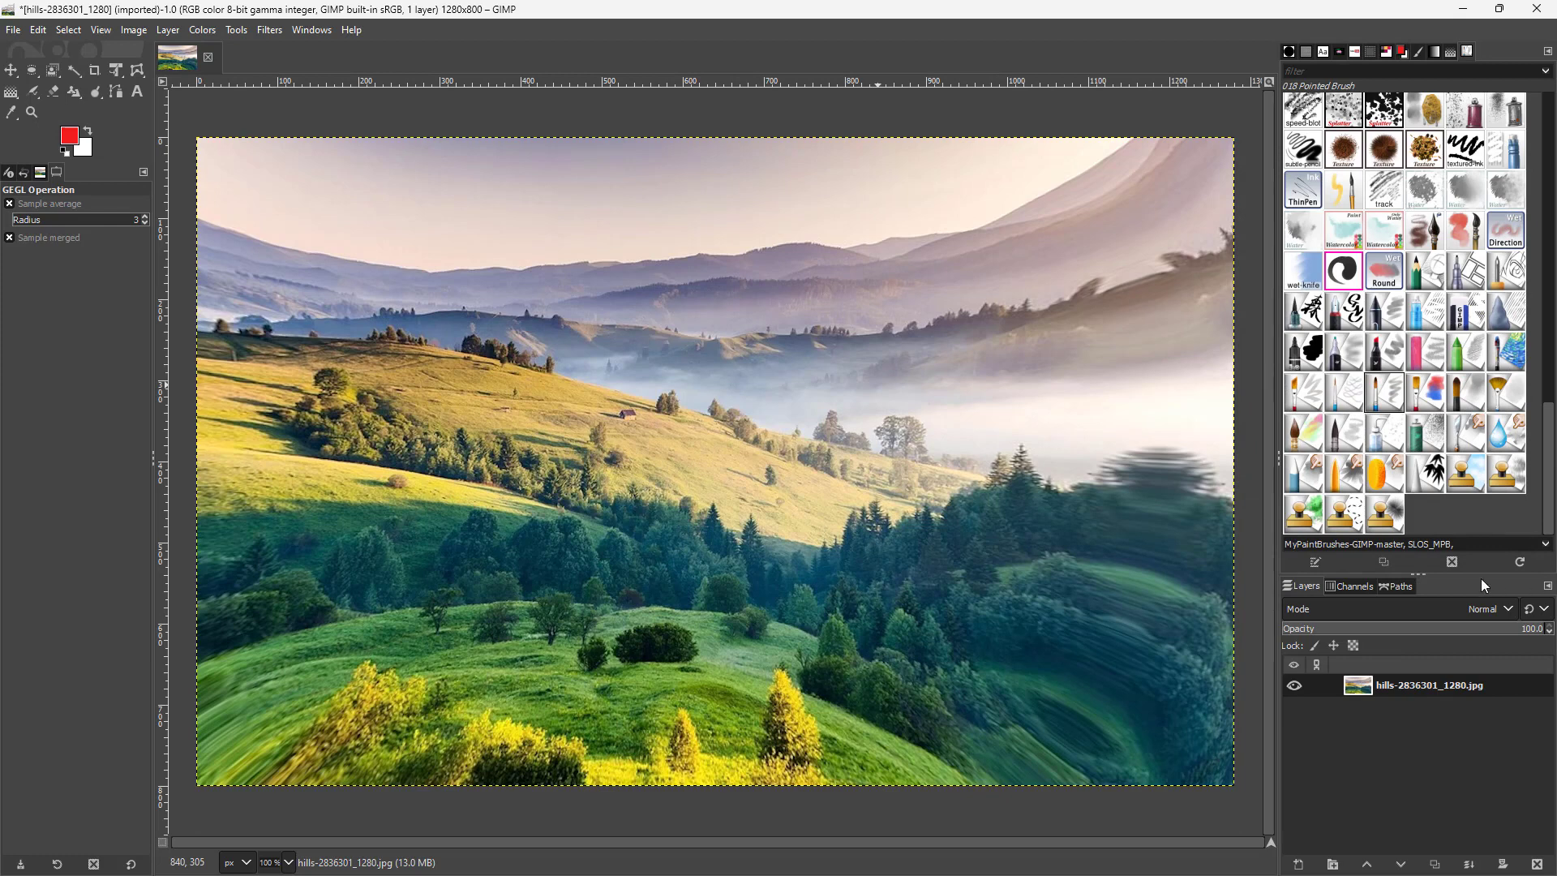